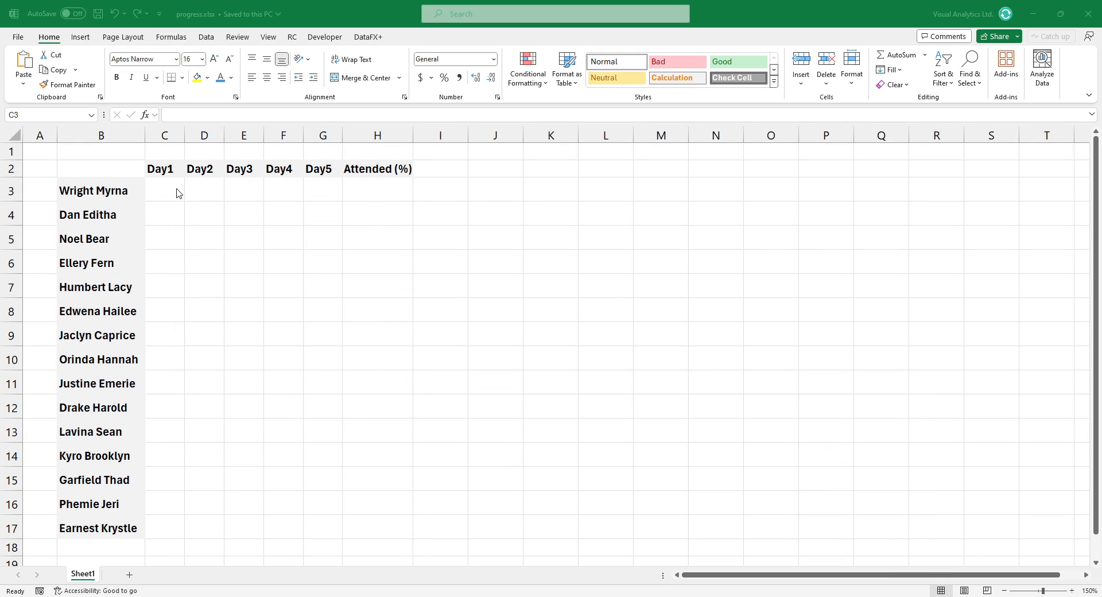
mouse_move(168, 196)
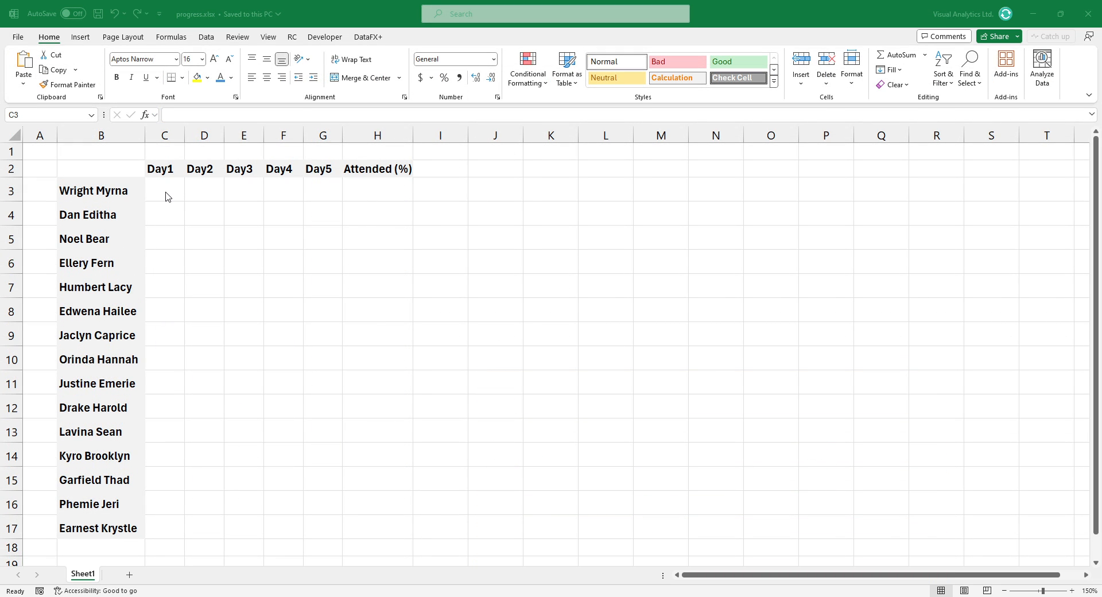
mouse_move(173, 203)
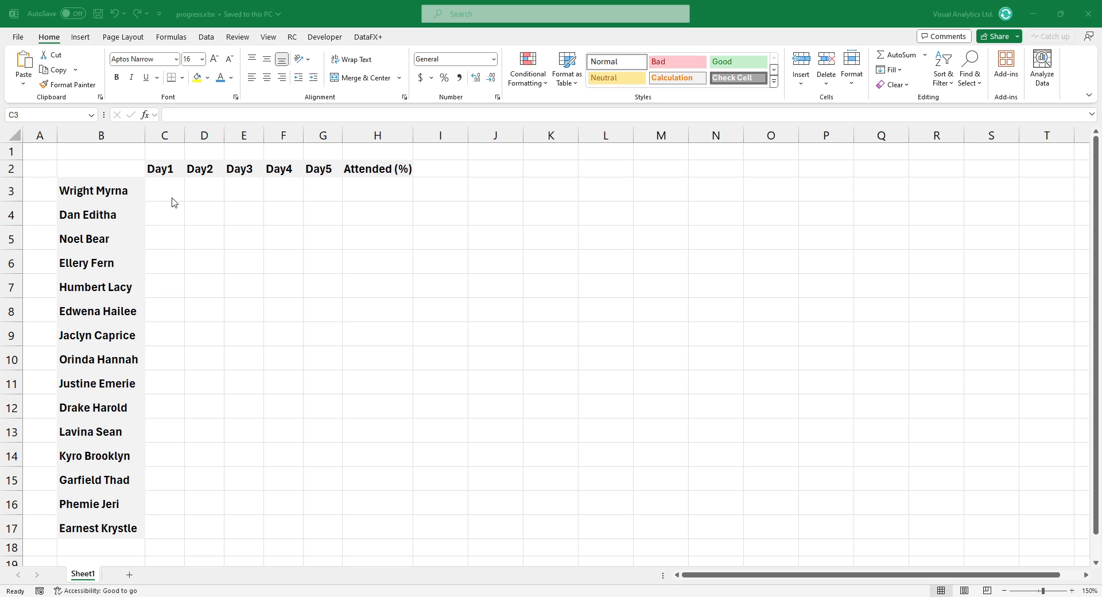
Insert checkboxes into the Day1–Day5 cells C3:G17 for all attendees
drag(164, 189, 288, 505)
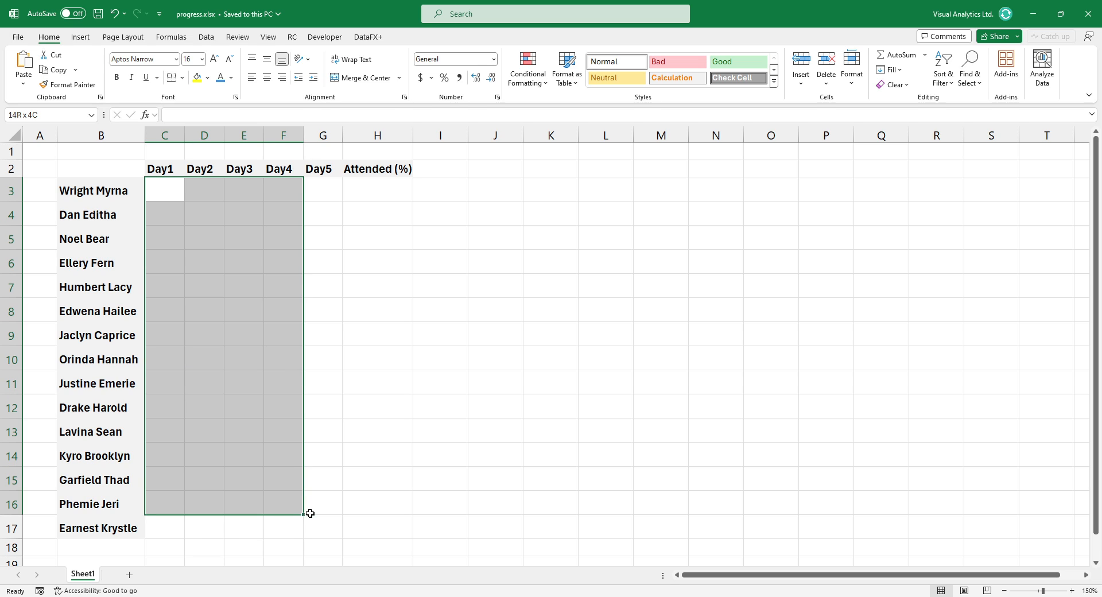
drag(309, 513, 343, 538)
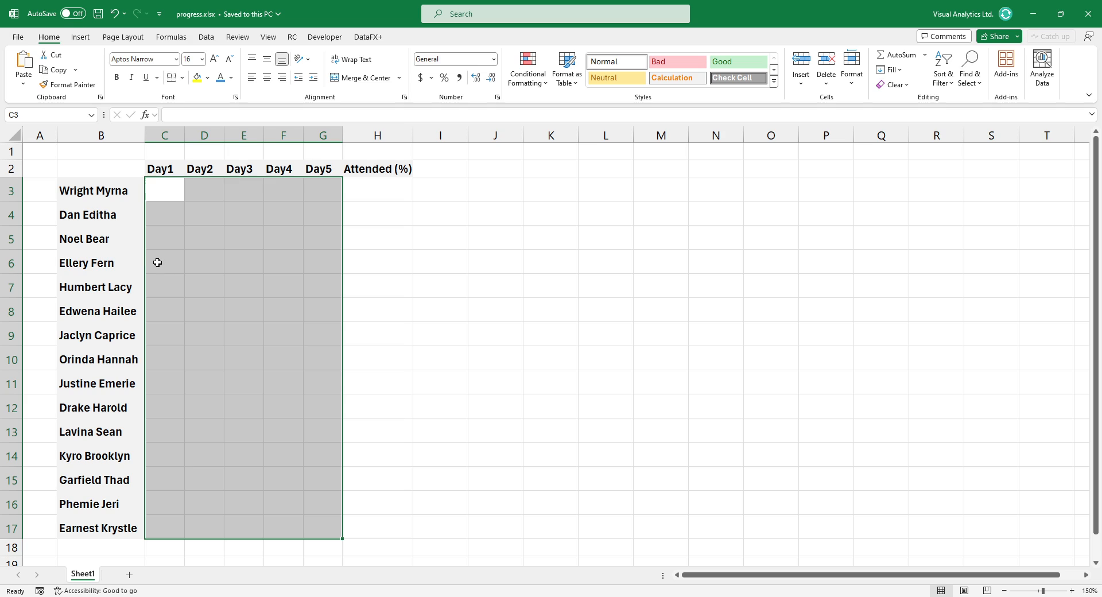
click(79, 37)
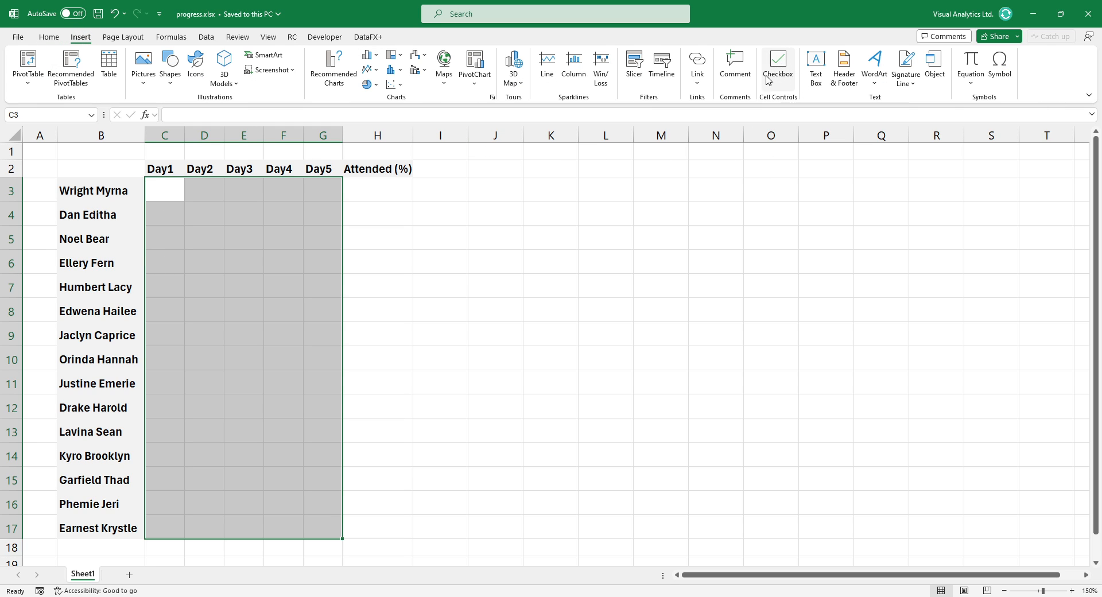
mouse_move(777, 67)
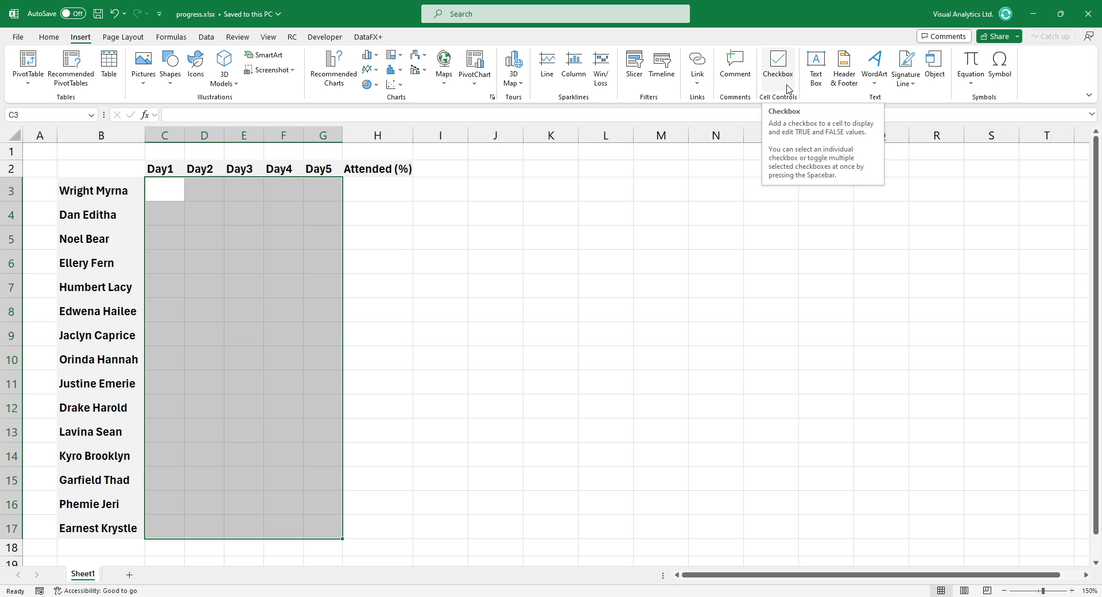
click(776, 63)
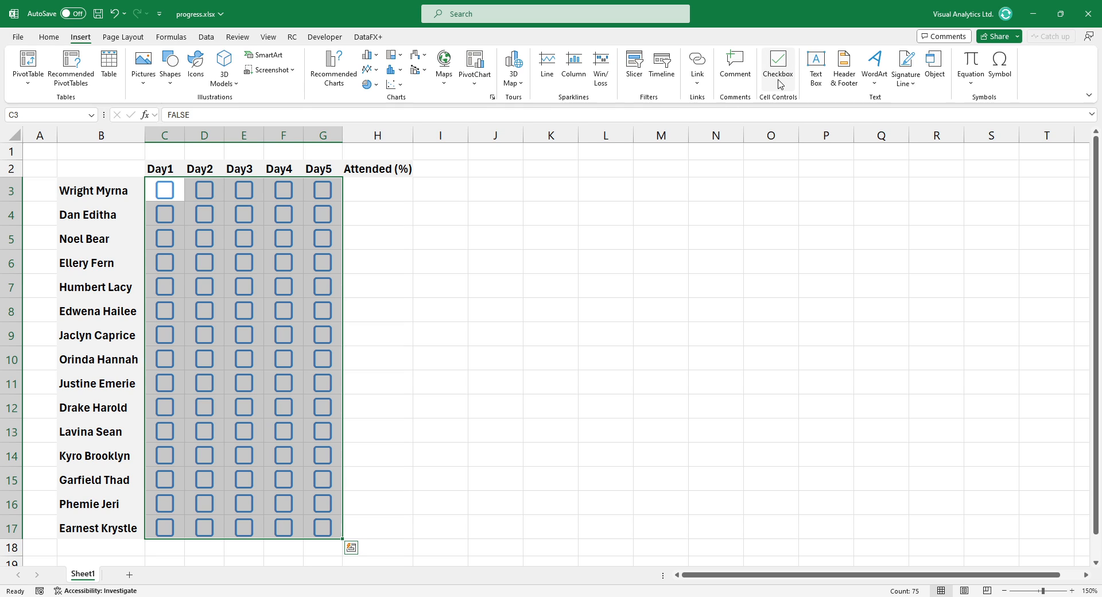
Tick the checkboxes for the days each attendee attended
click(164, 189)
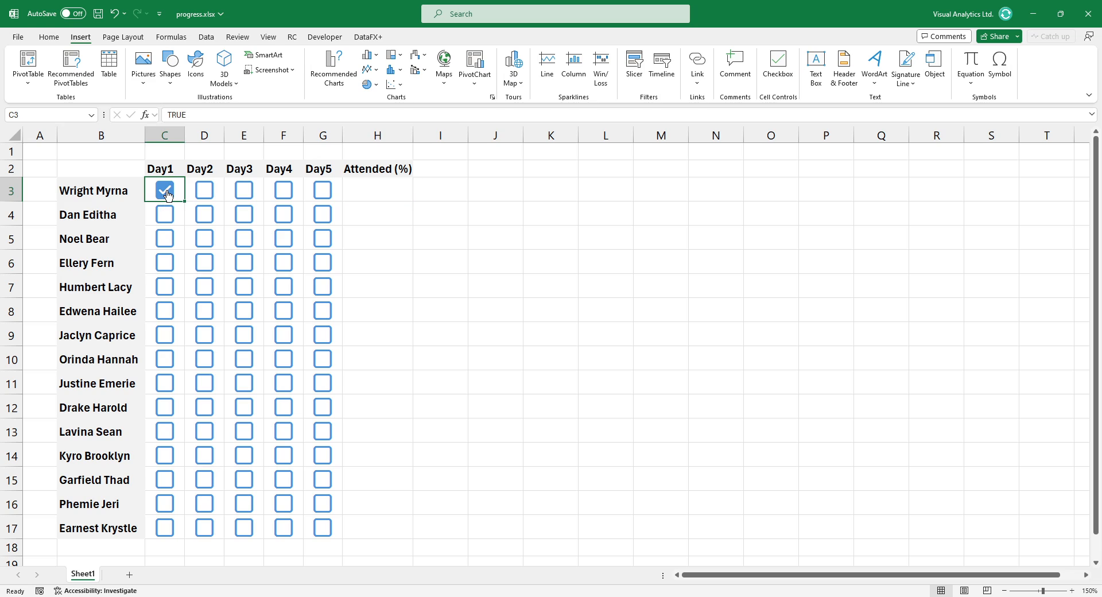
click(165, 190)
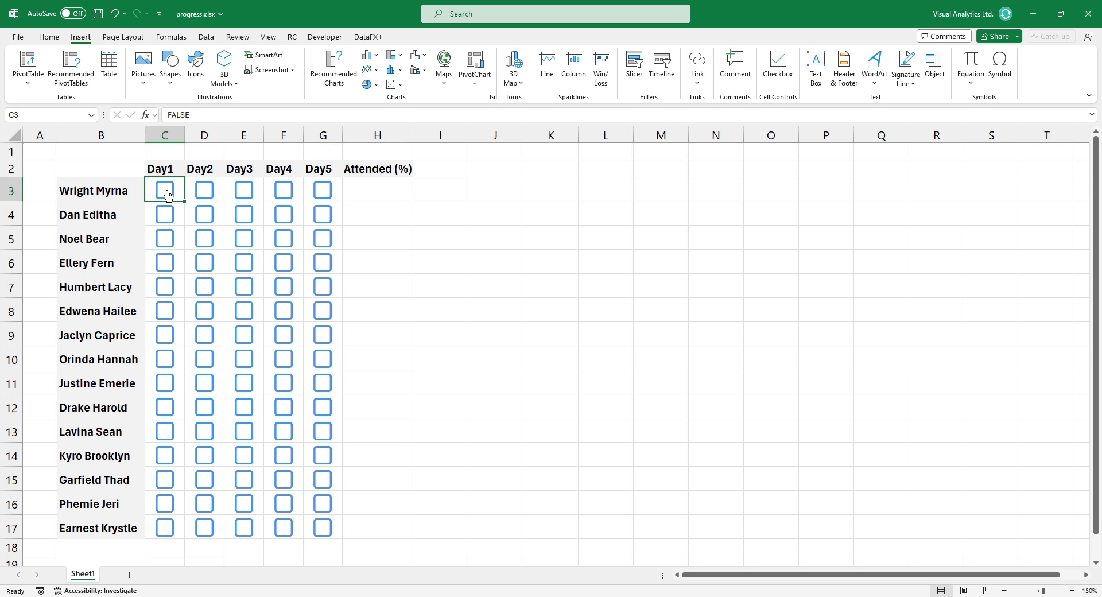
mouse_move(349, 183)
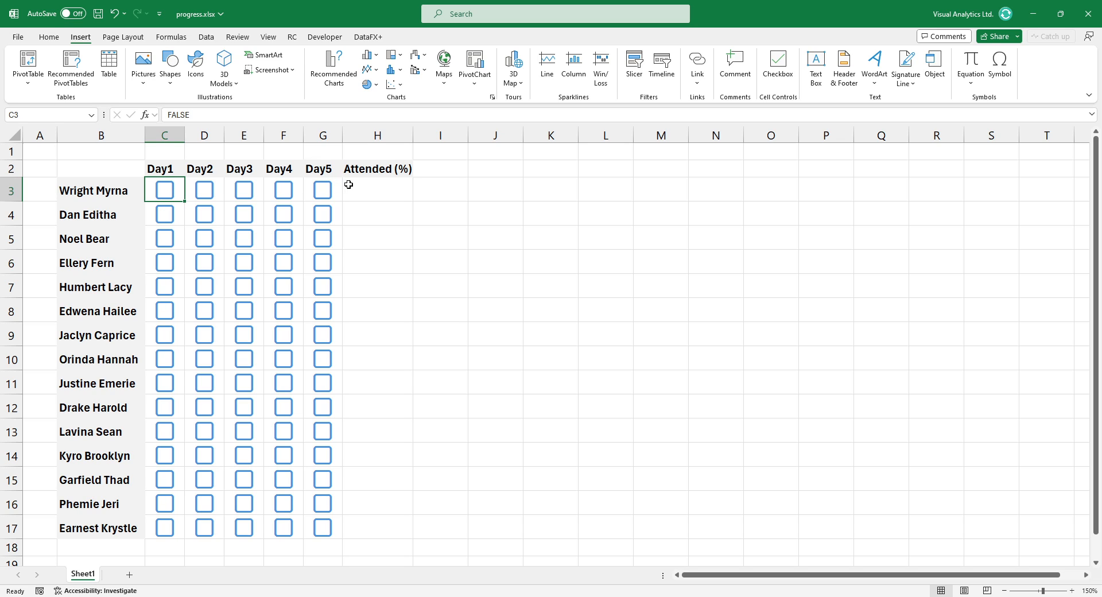
mouse_move(362, 211)
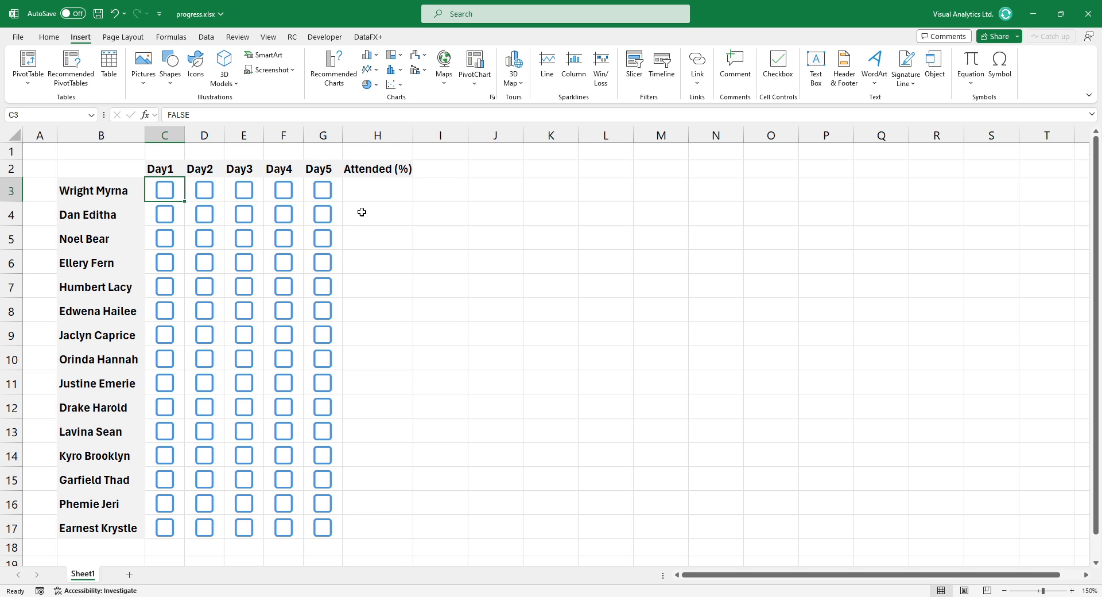
click(242, 213)
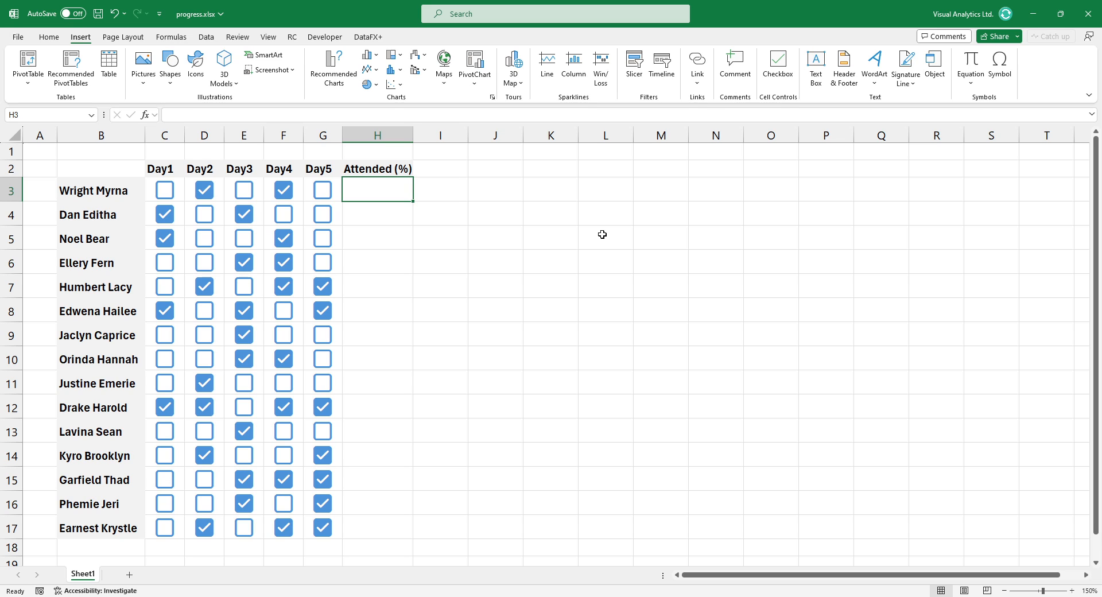
Enter =COUNTIF(C3:G3,TRUE) in H3 and fill it down to H17 to count ticked days
text(=)
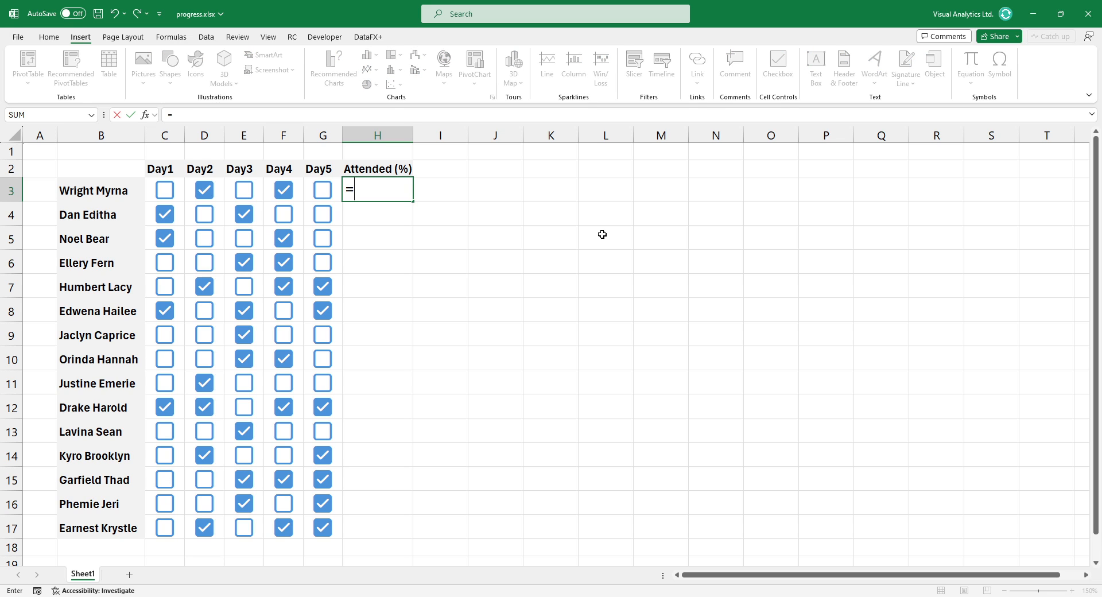
text(COUNT)
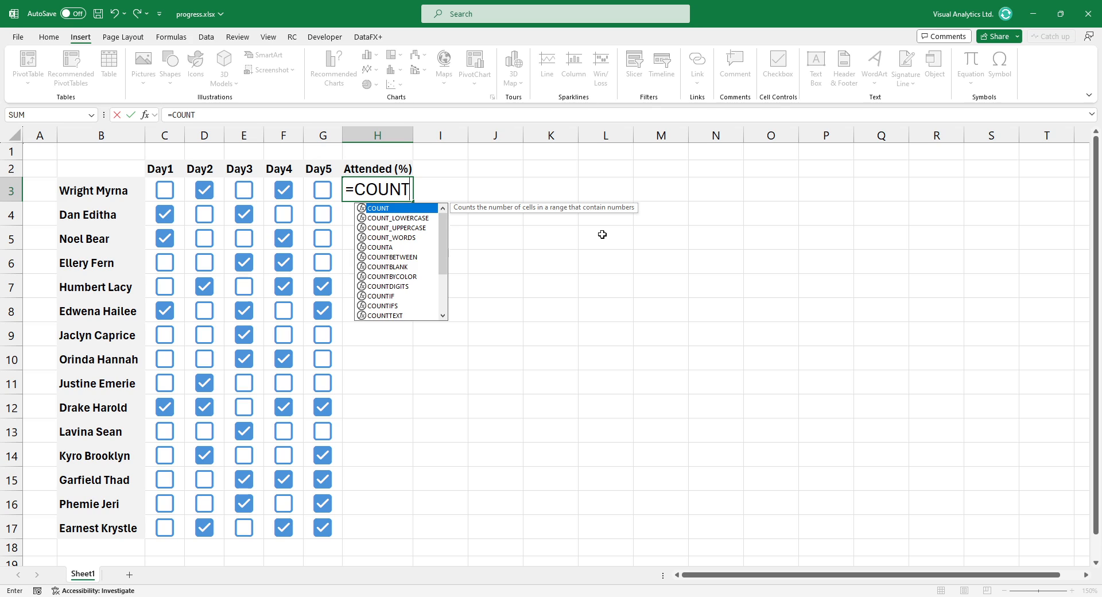
click(163, 190)
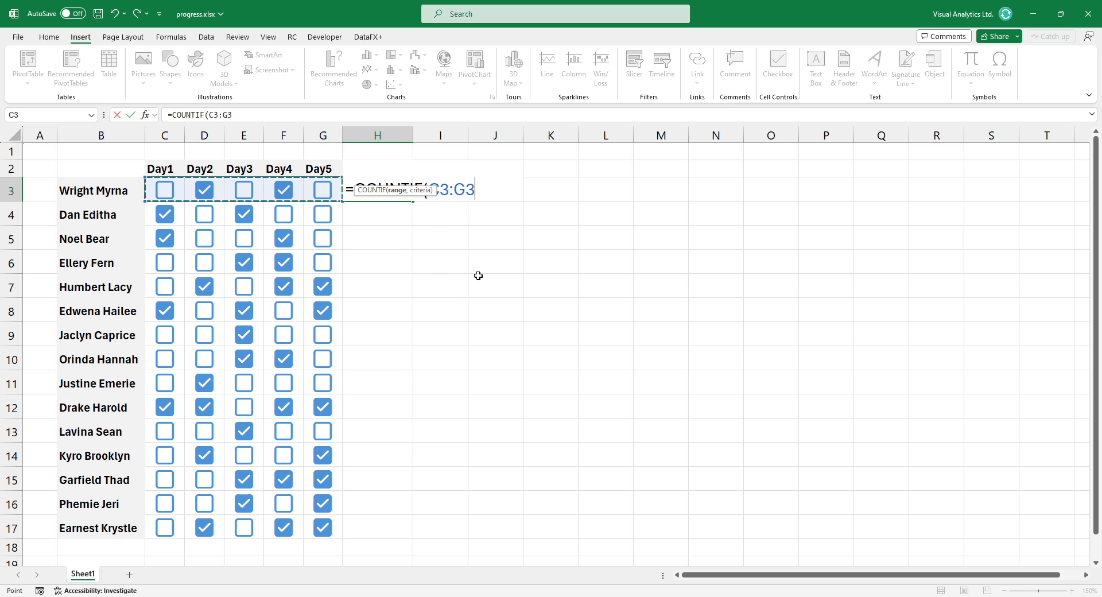
text(,T)
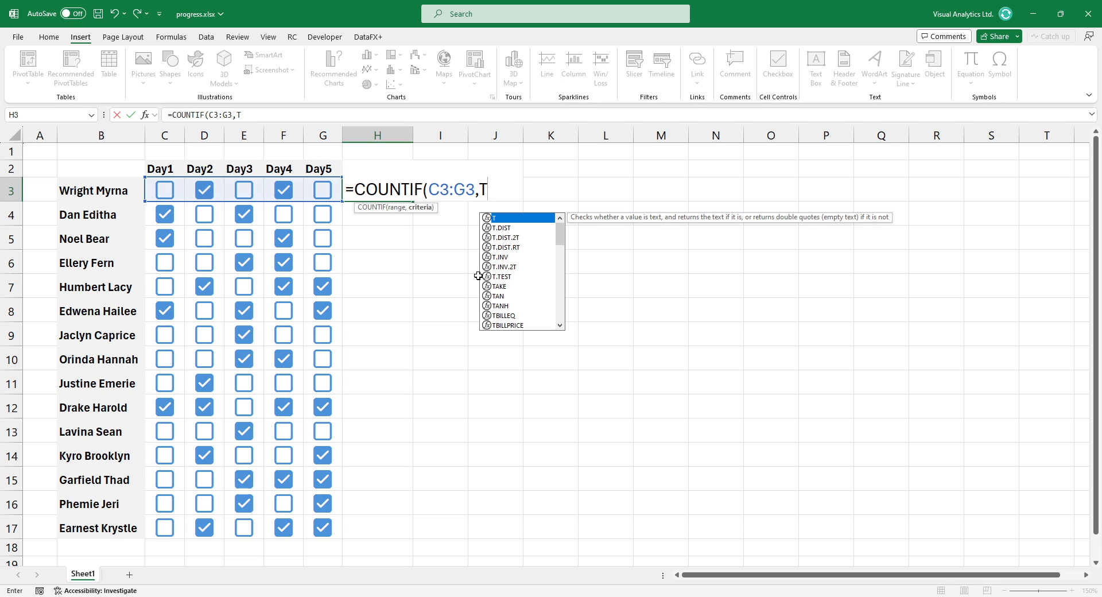
text(RUE))
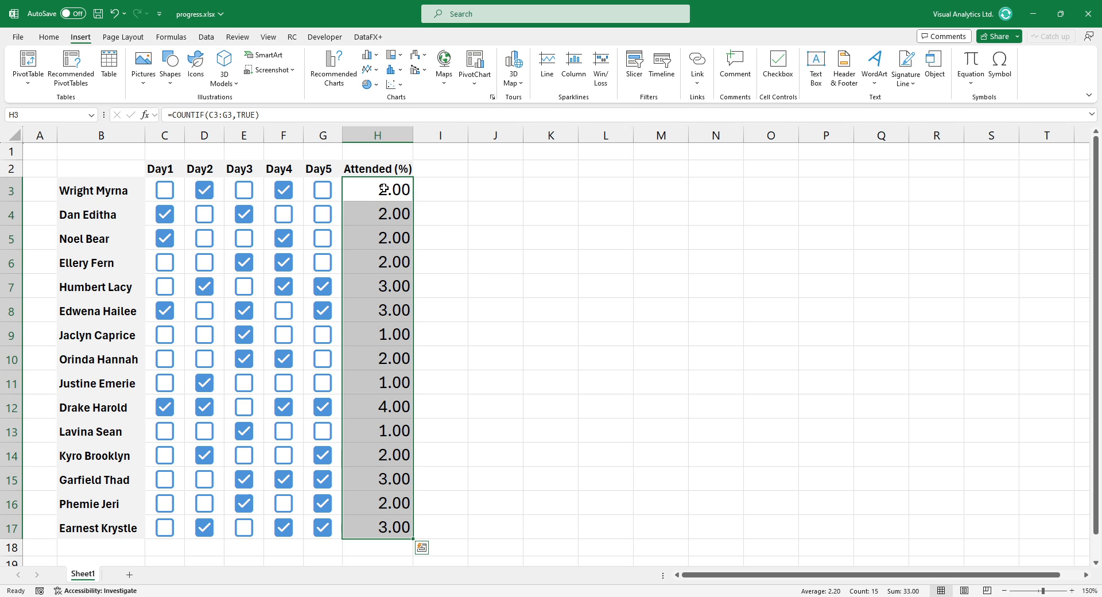
Change H3 to =COUNTIF(C3:G3,TRUE)/5 and fill it down to H17
click(377, 189)
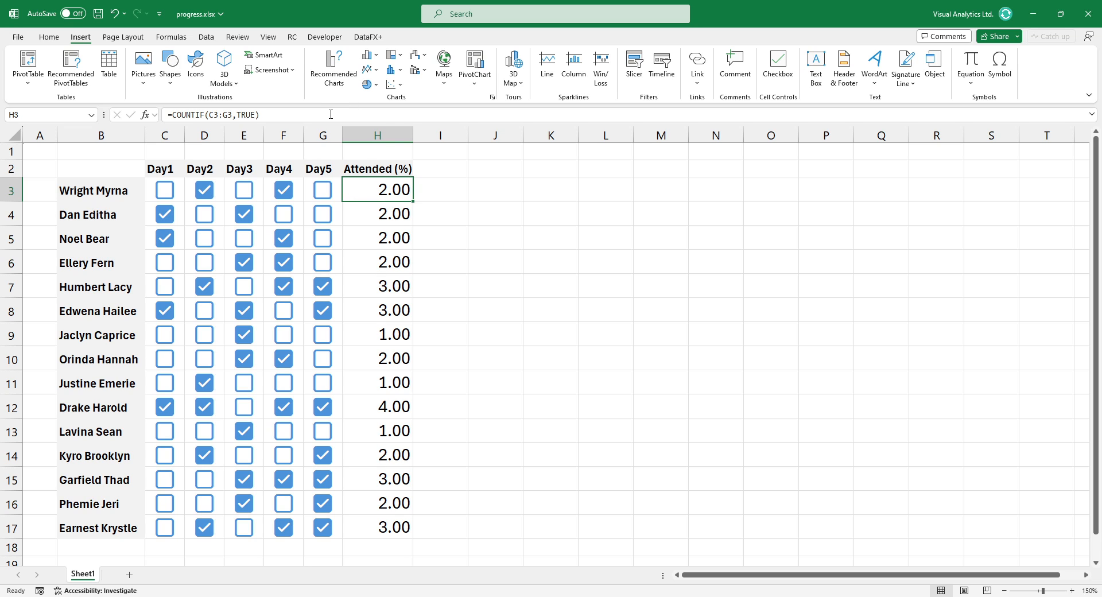
text(/5)
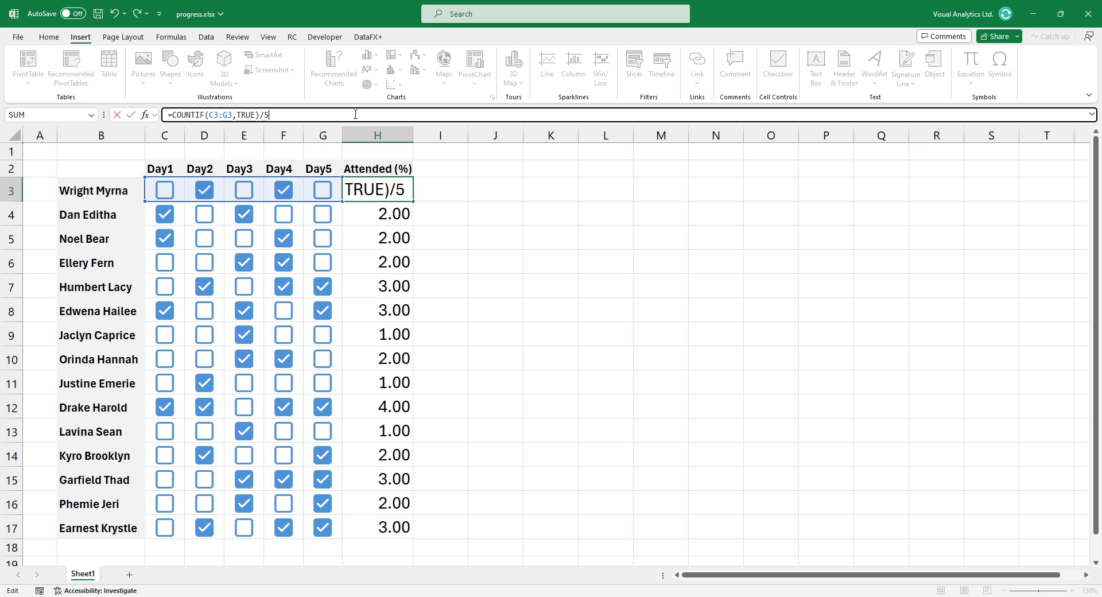
key(Enter)
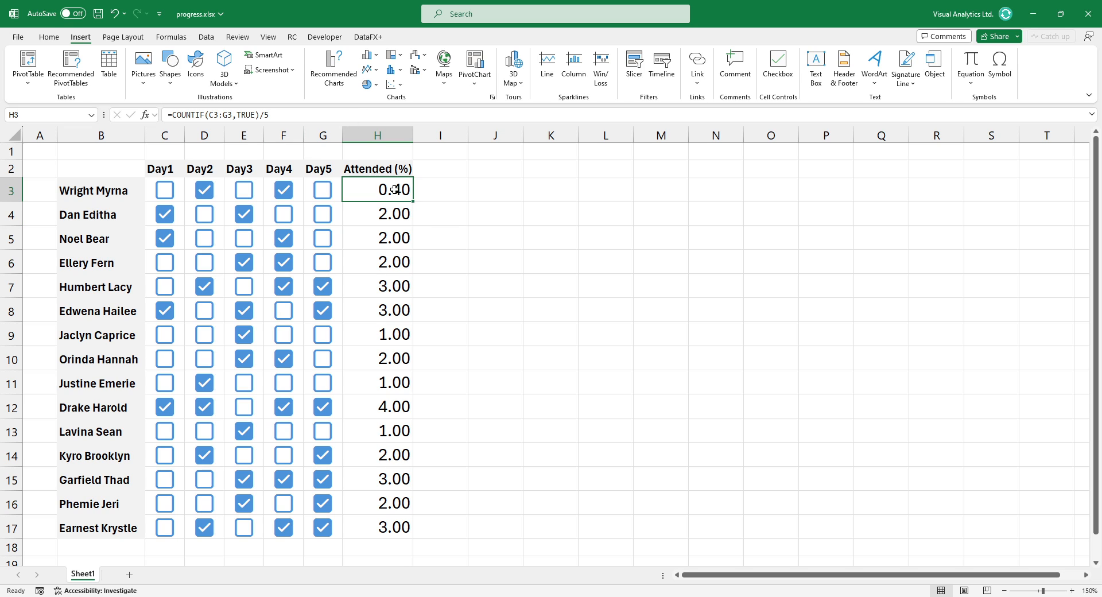
drag(377, 189, 378, 527)
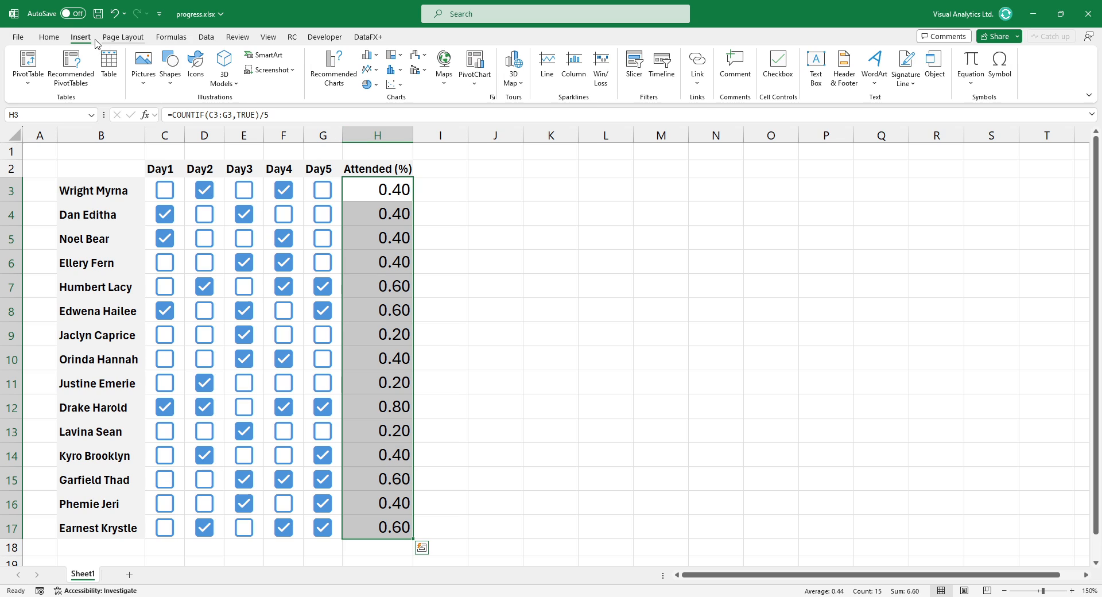
Format the Attended (%) column as percentages, showing 20% to 80%
click(48, 37)
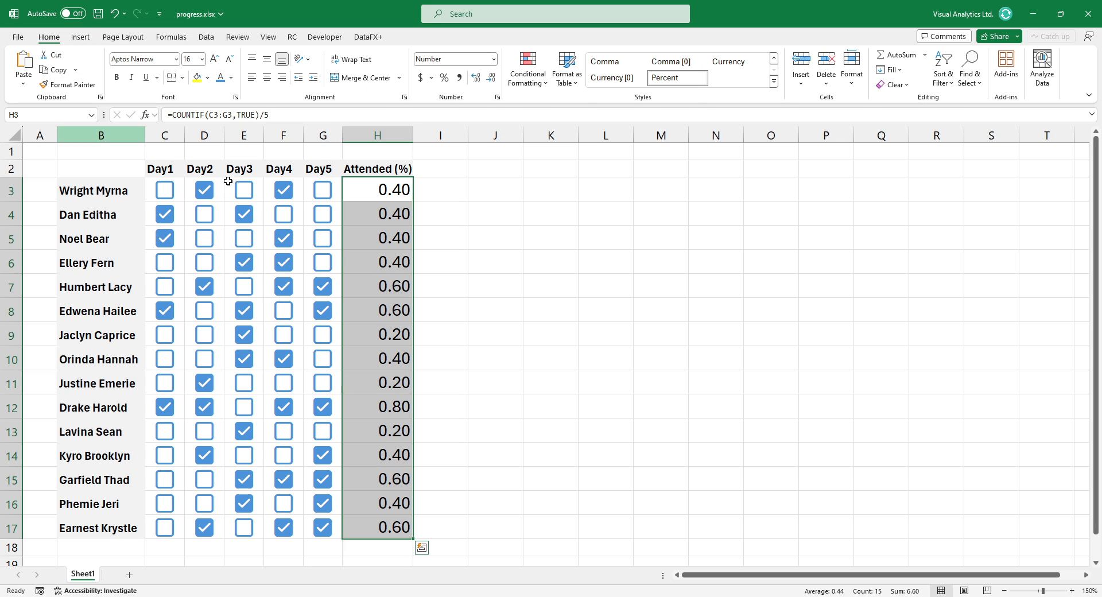
click(443, 78)
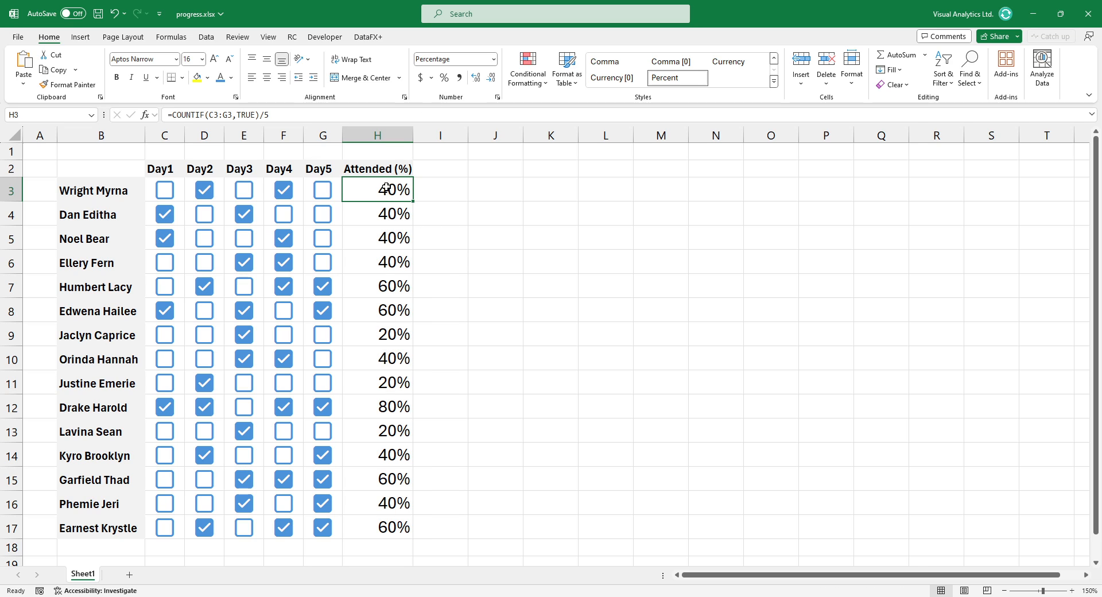
mouse_move(321, 245)
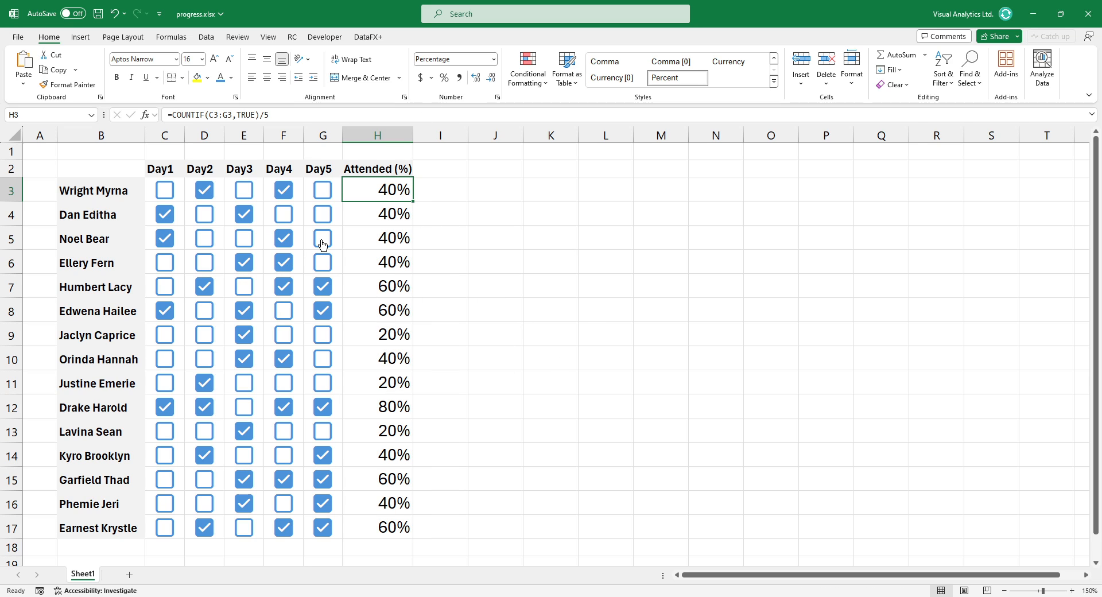
click(243, 237)
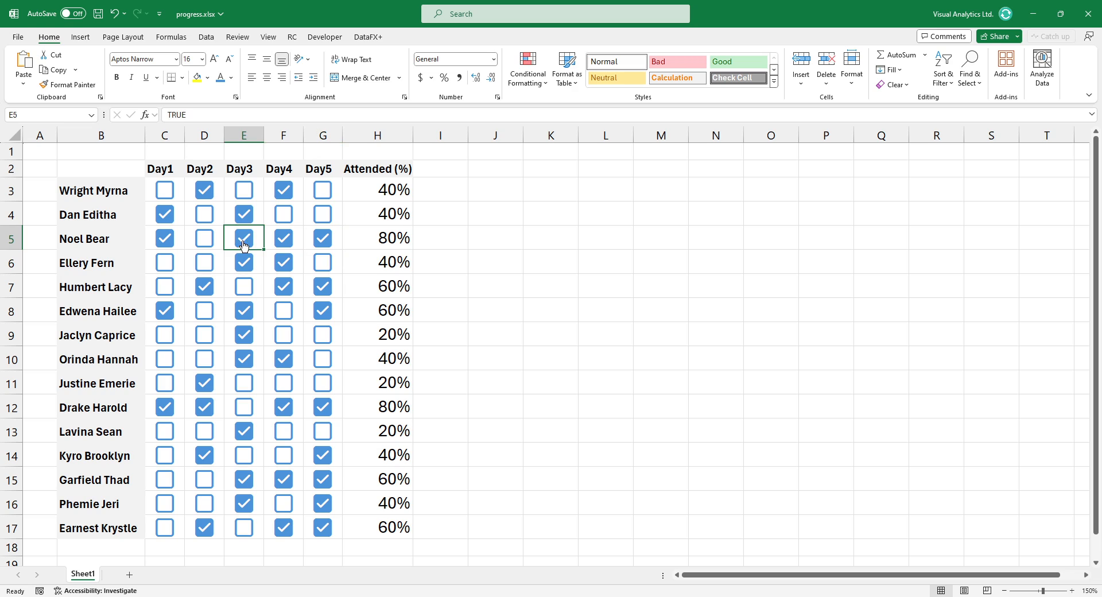
click(204, 237)
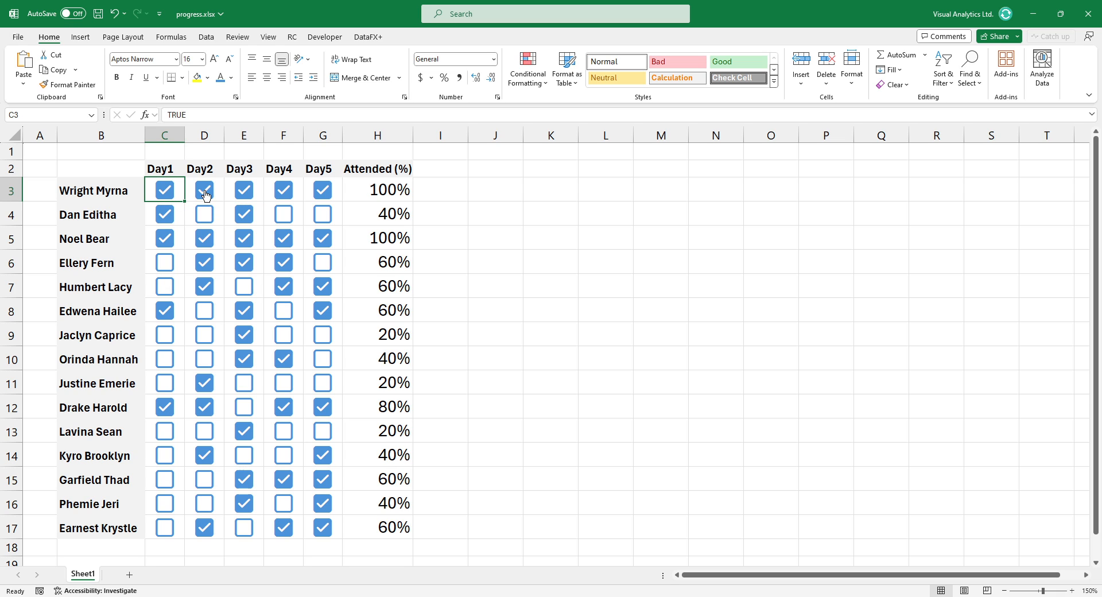
click(283, 189)
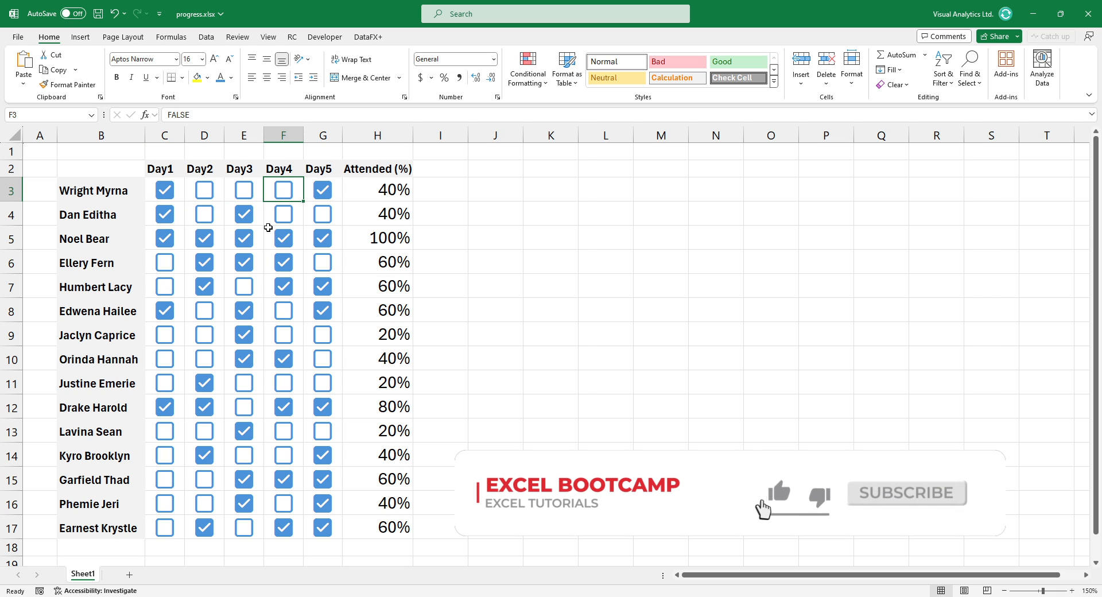